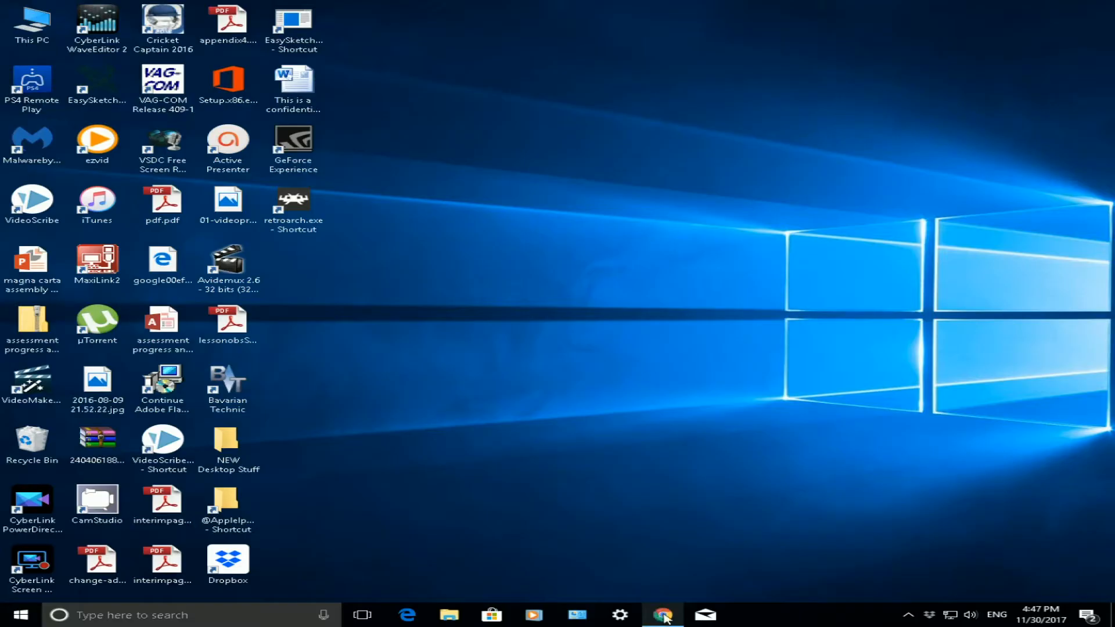
- Launch Chrome from the taskbar so the Google home page appears
left_click(662, 616)
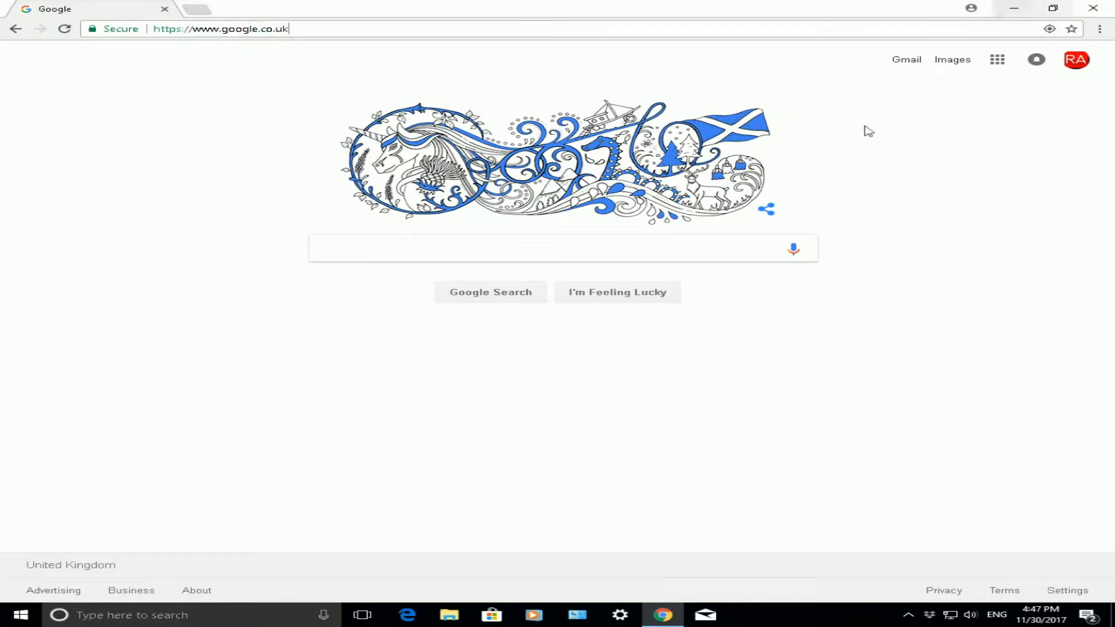
mouse_move(1100, 28)
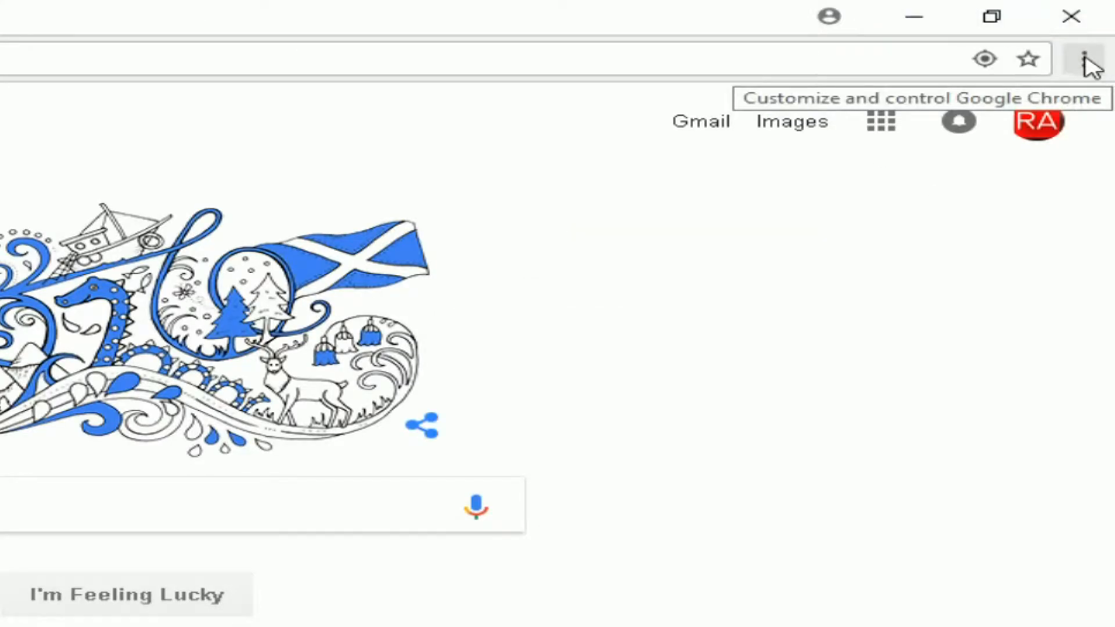
- Go to Chrome's Settings page via the Customize and control menu
left_click(1082, 58)
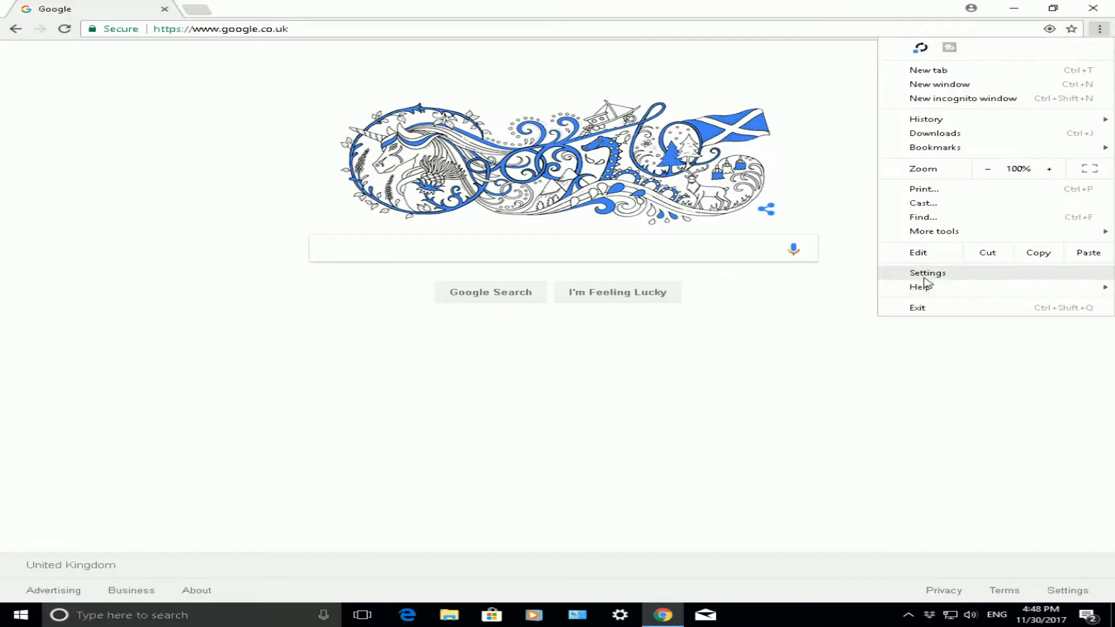
left_click(928, 271)
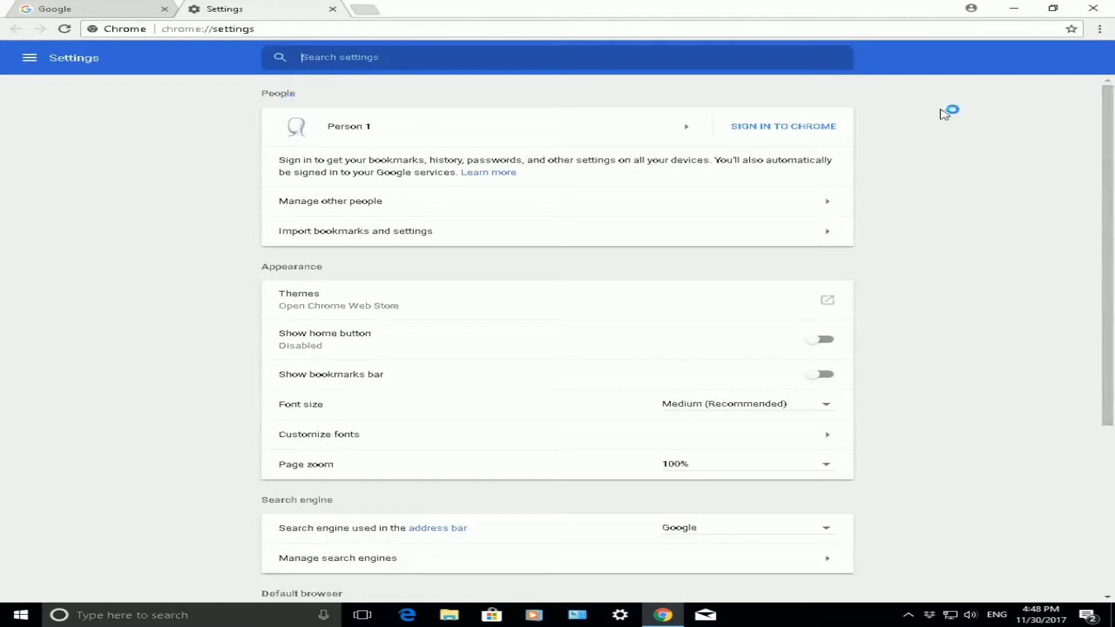
scroll("down", 3)
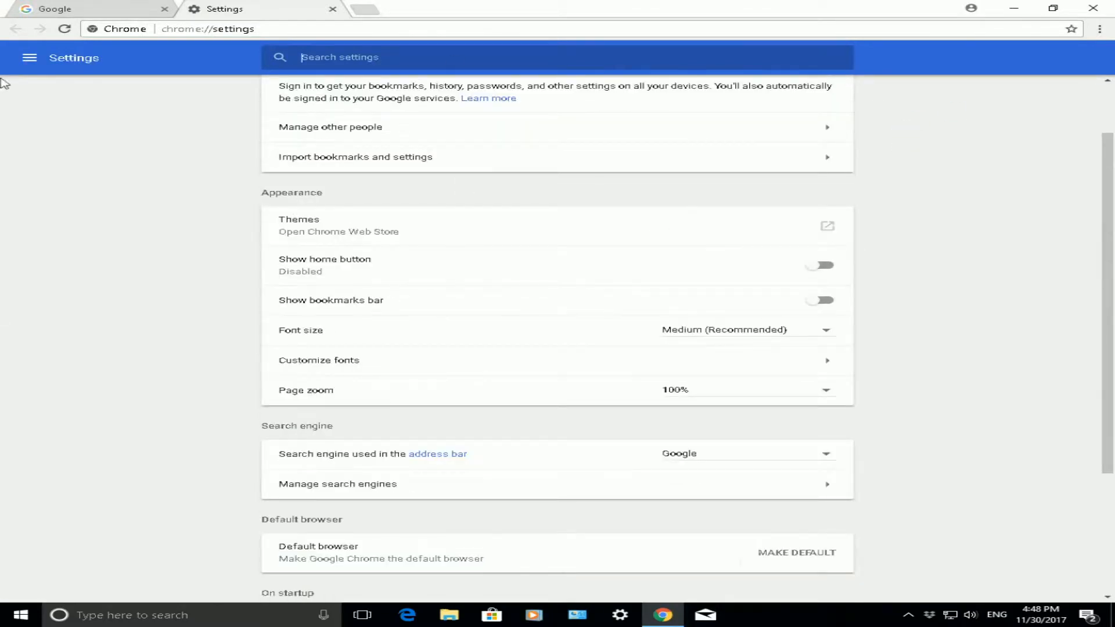
mouse_move(30, 58)
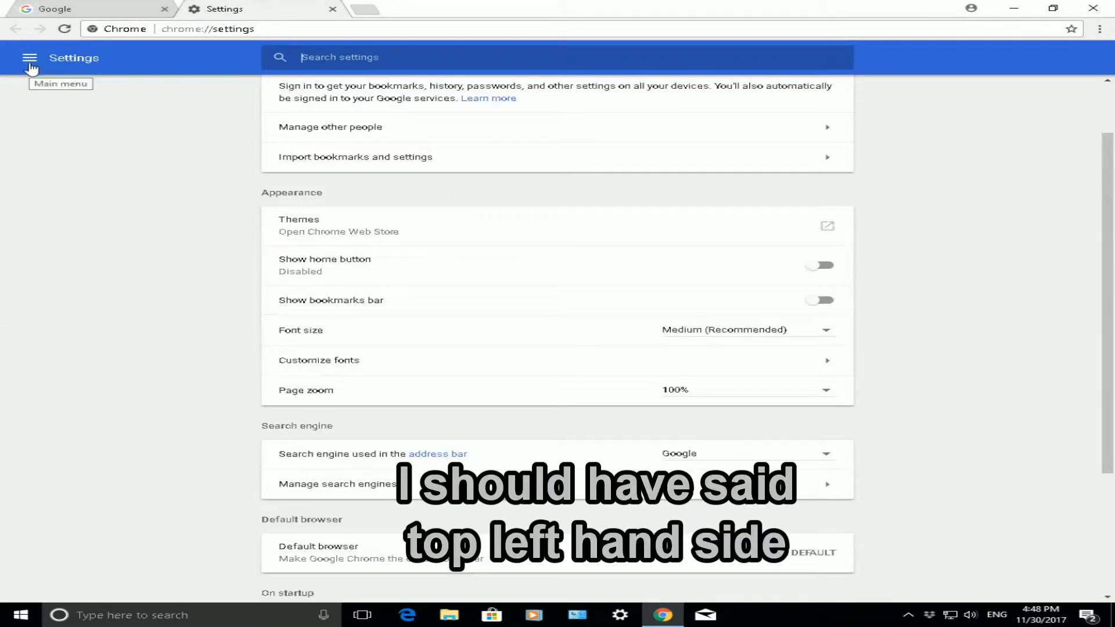
- Reach Privacy and security under Advanced, with Content settings in view
left_click(30, 58)
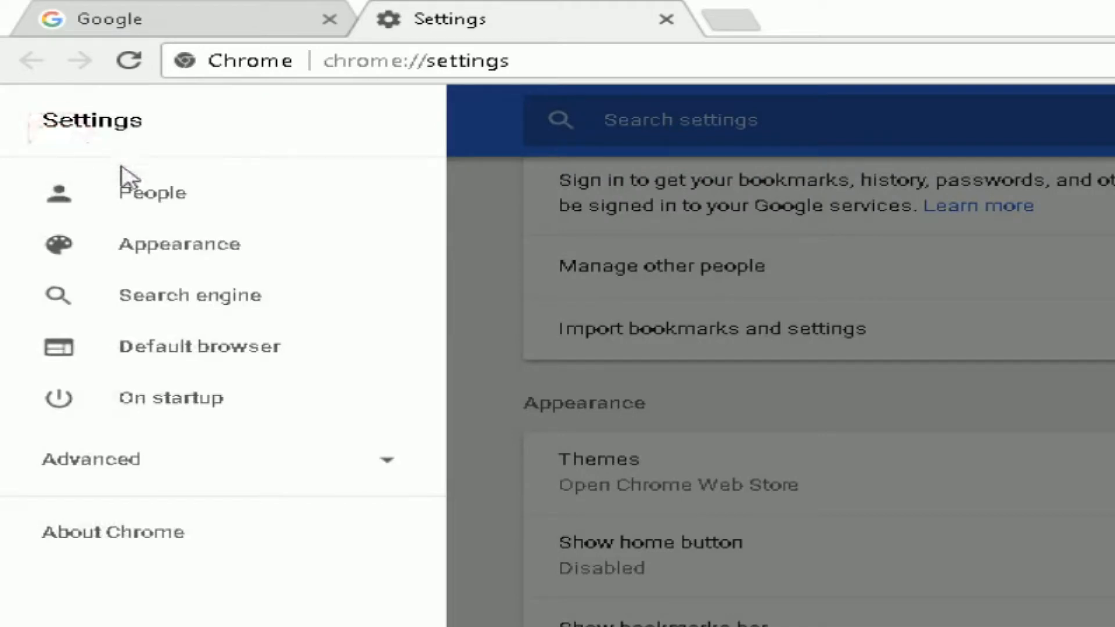
mouse_move(131, 492)
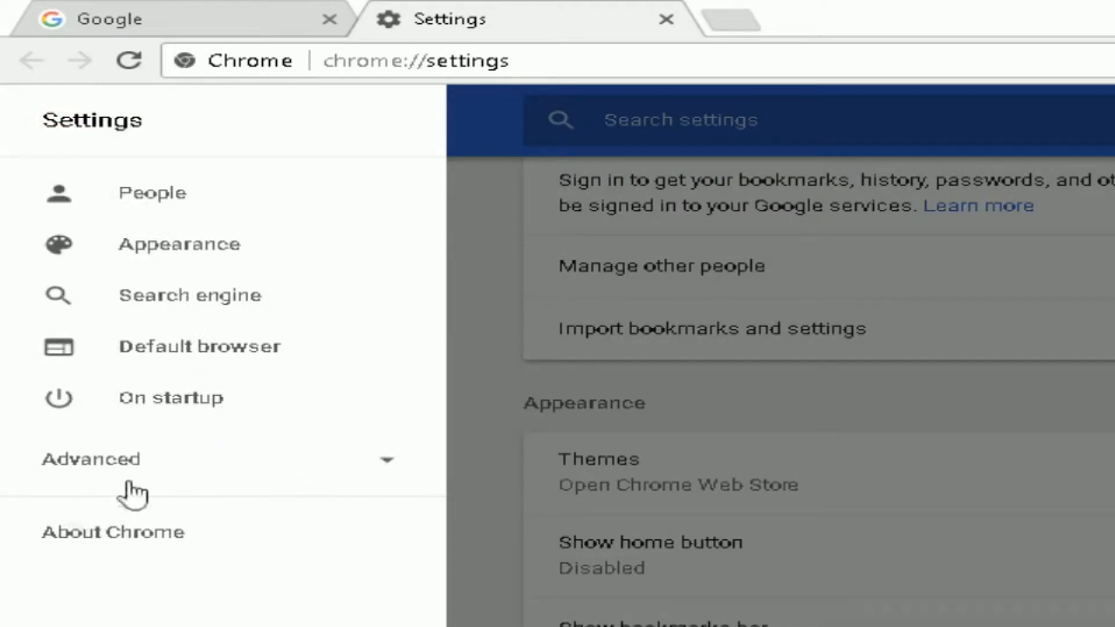
left_click(91, 459)
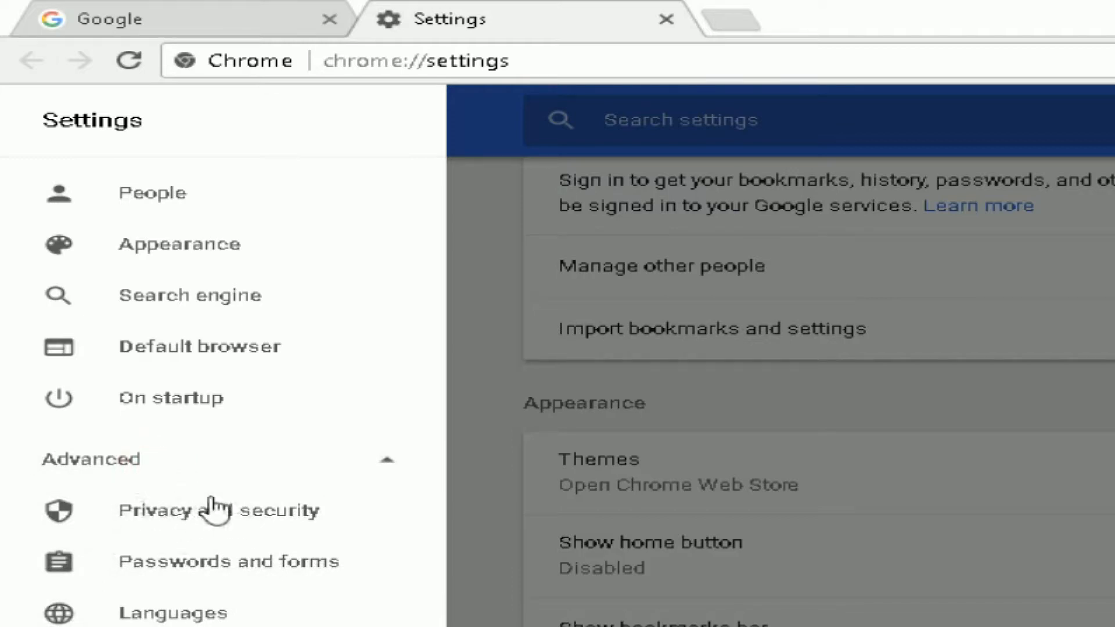
mouse_move(217, 529)
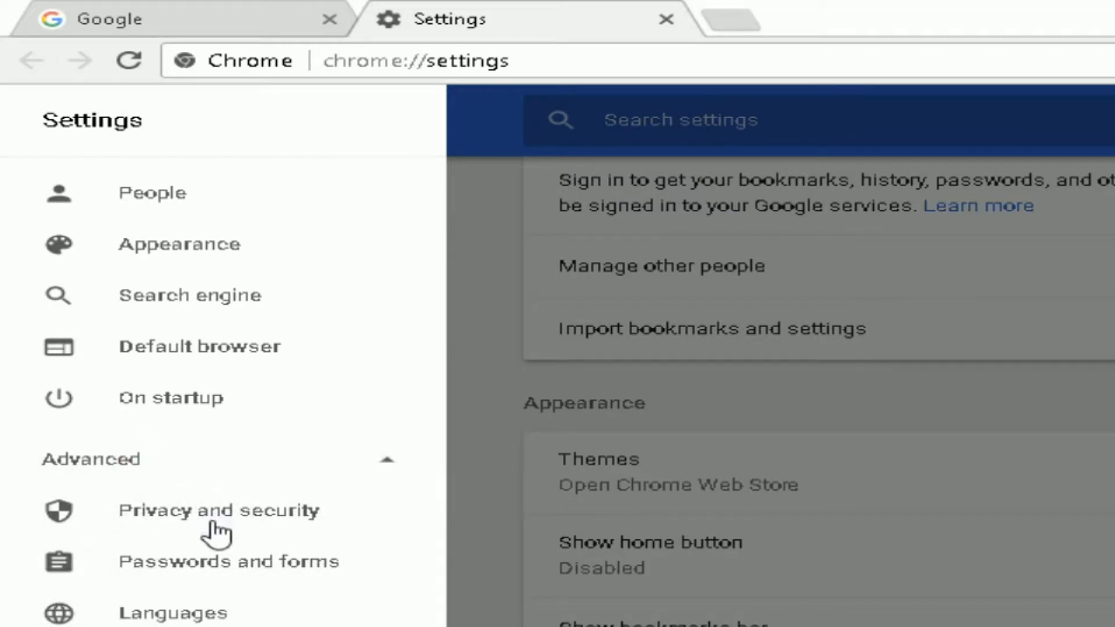
left_click(217, 509)
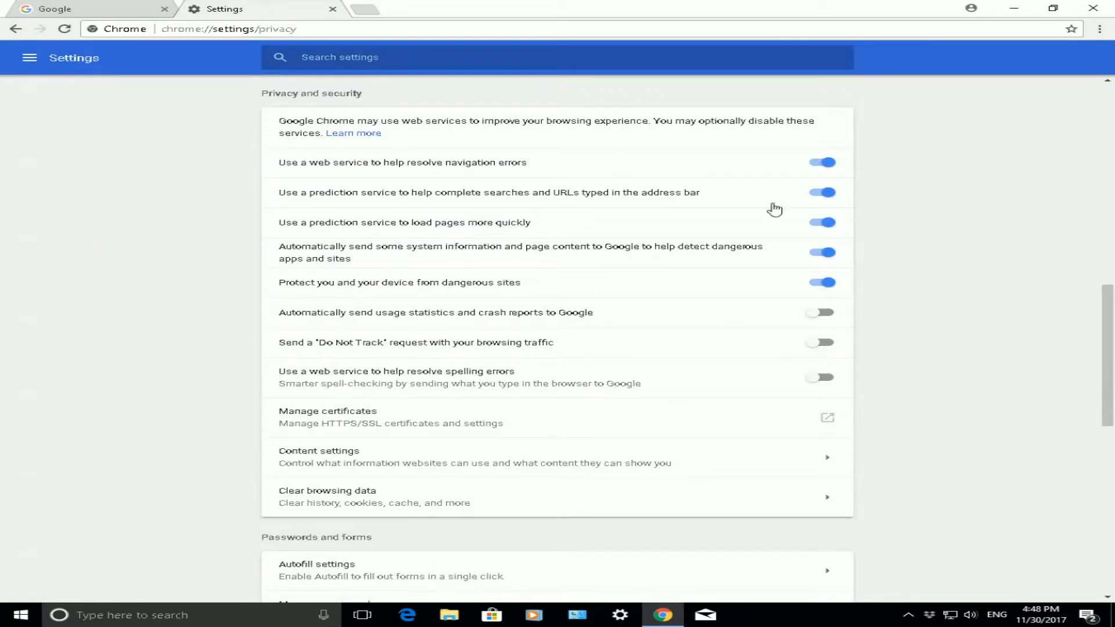
mouse_move(489, 547)
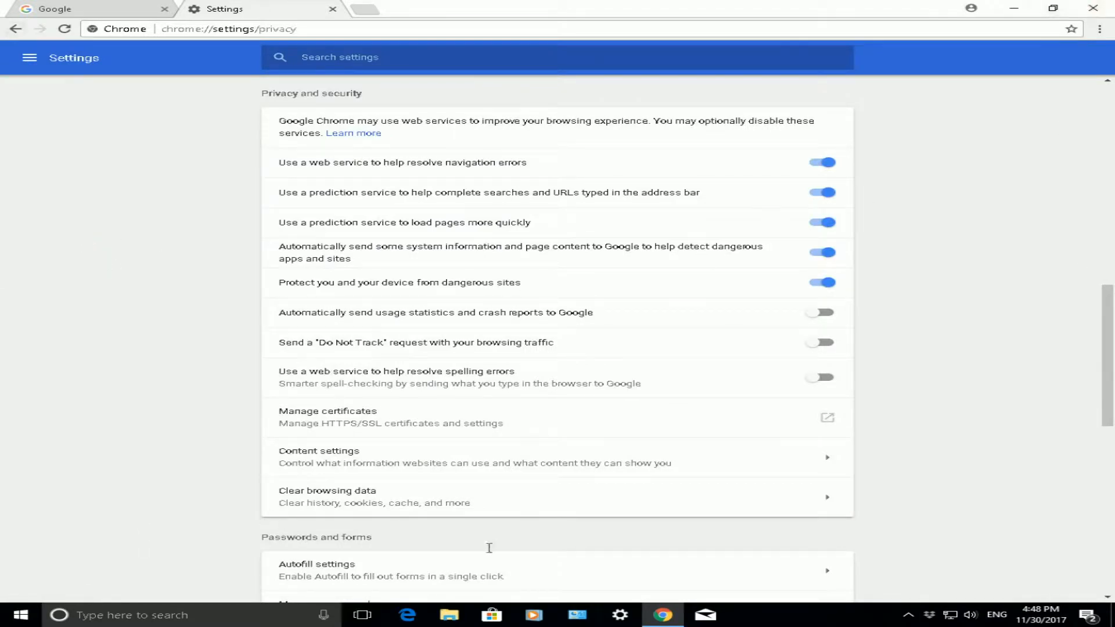
scroll("down", 3)
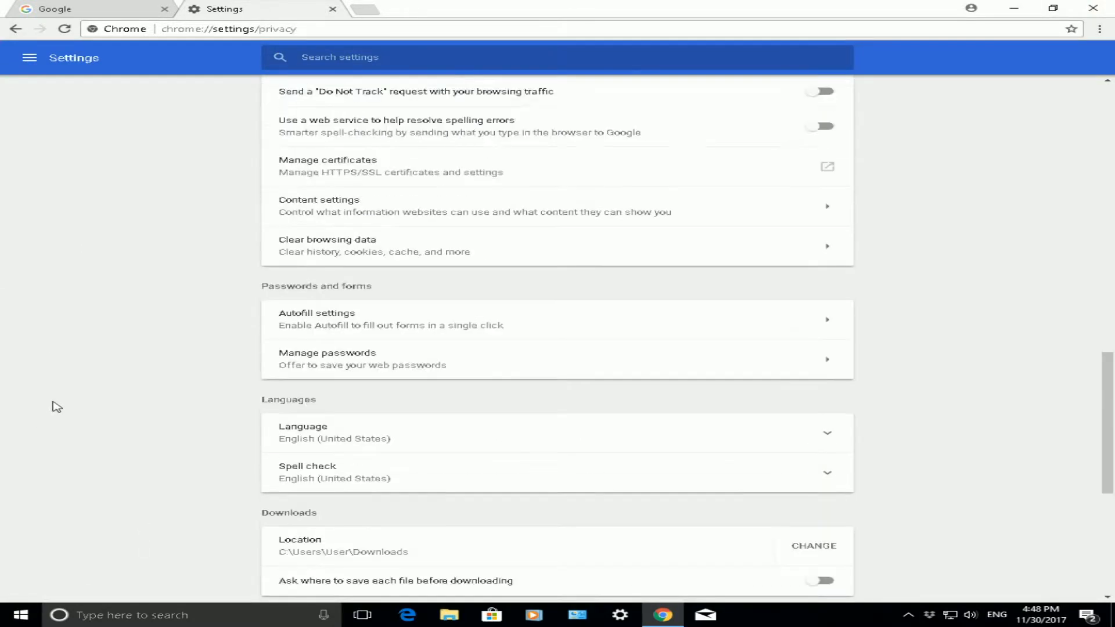
scroll("up", 3)
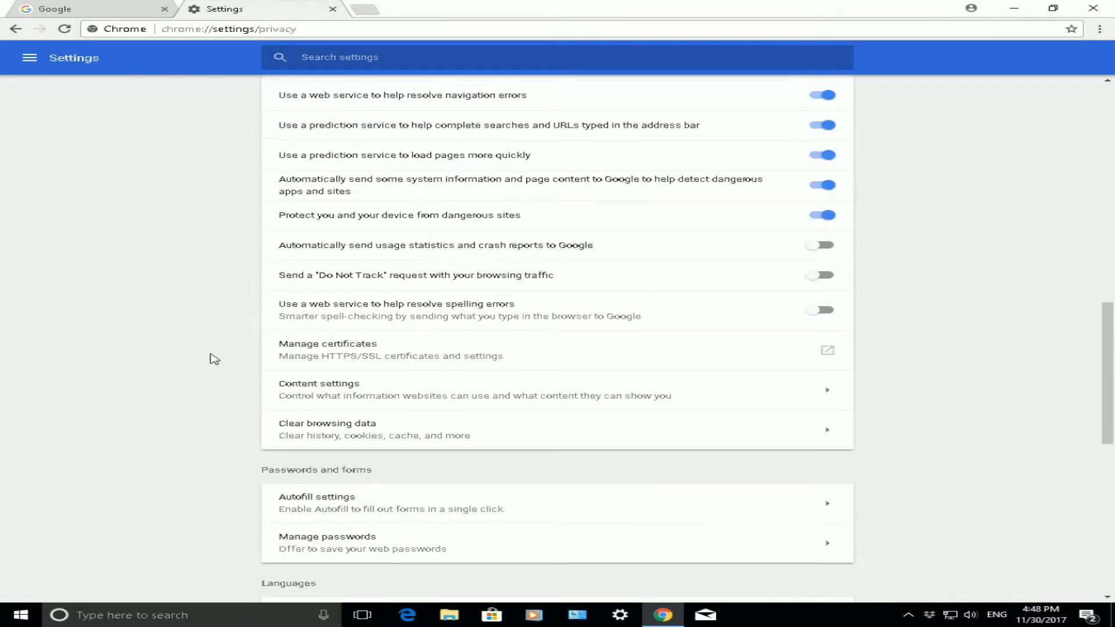
scroll("up", 3)
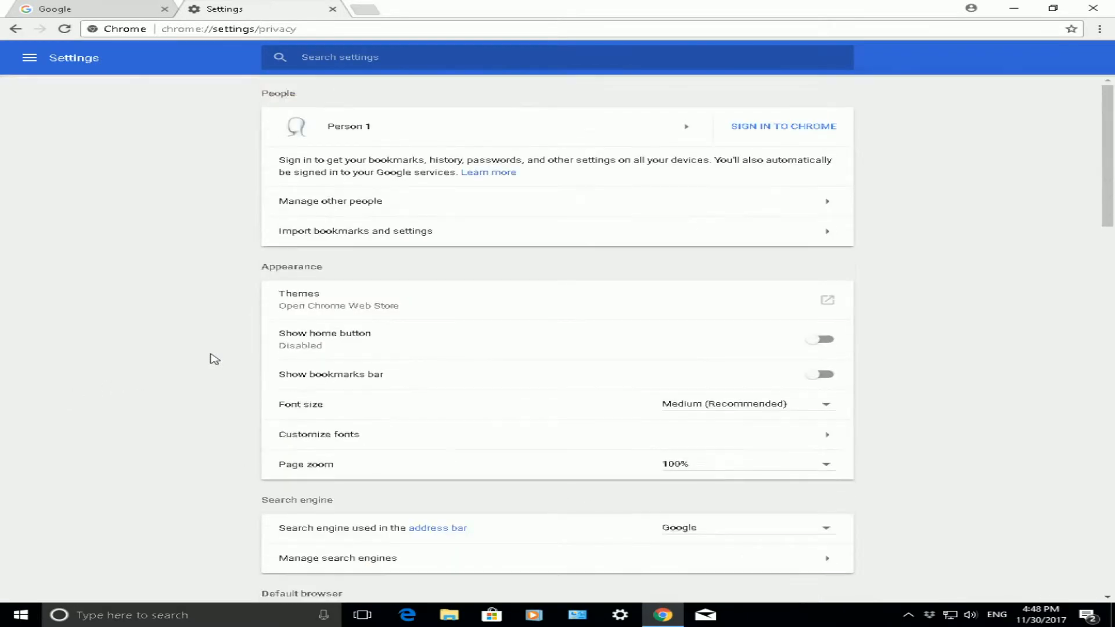
scroll("down", 3)
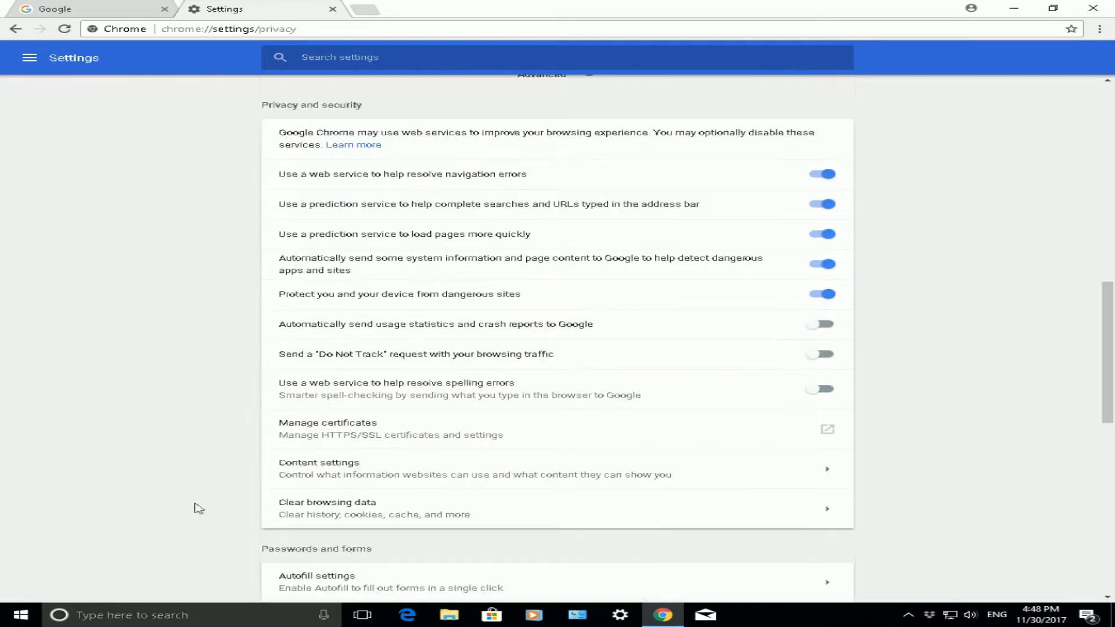
mouse_move(105, 283)
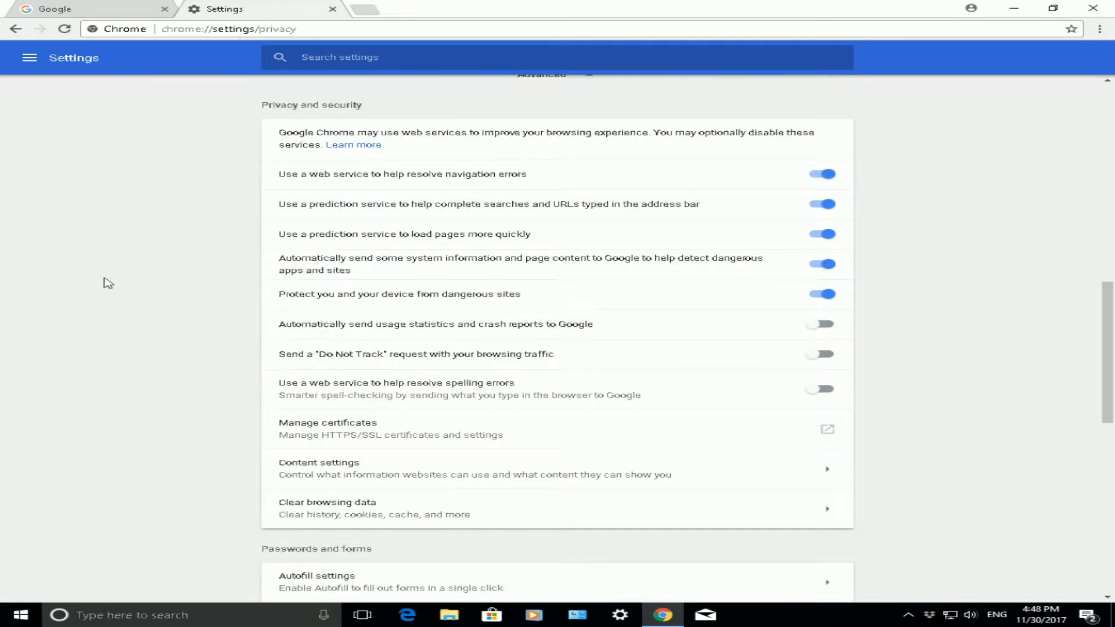
scroll("down", 3)
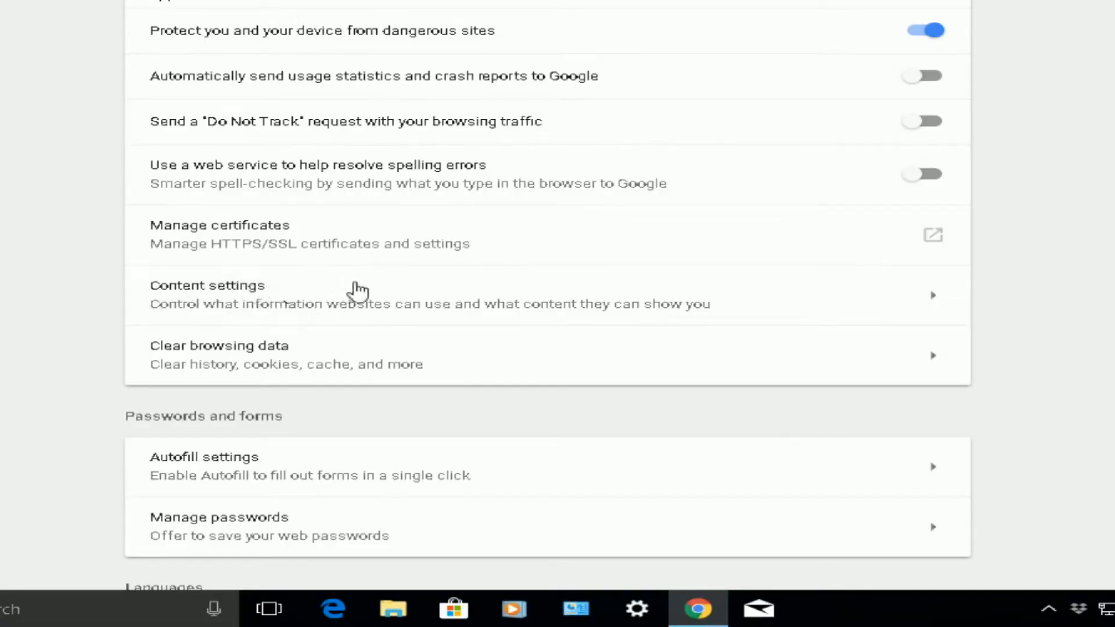
- Enter Content settings and bring the Popups entry into view
left_click(207, 285)
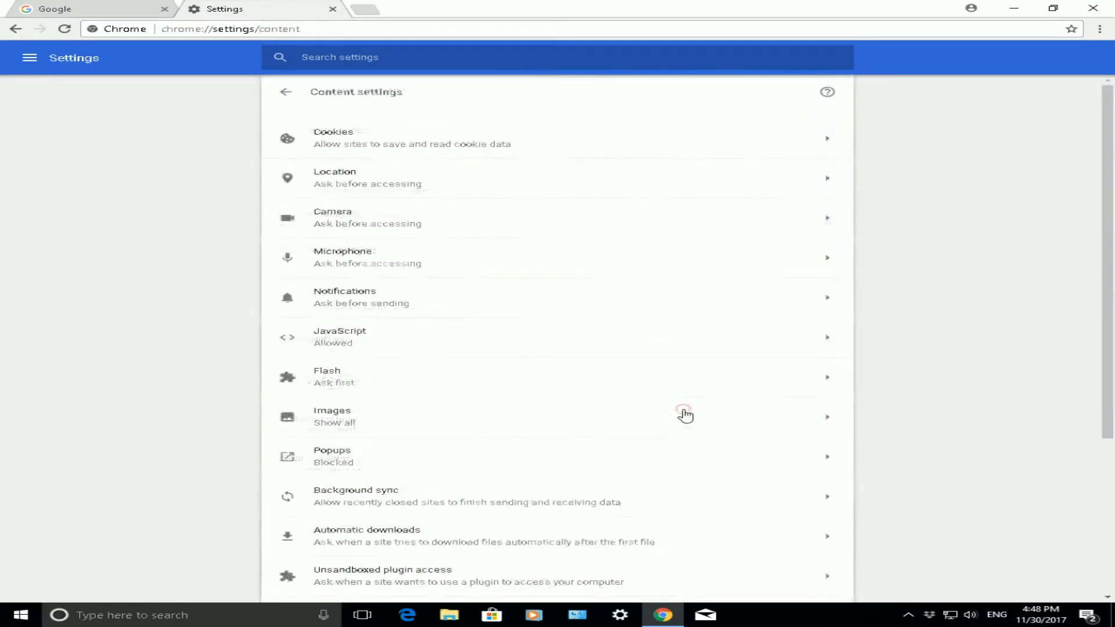
mouse_move(147, 330)
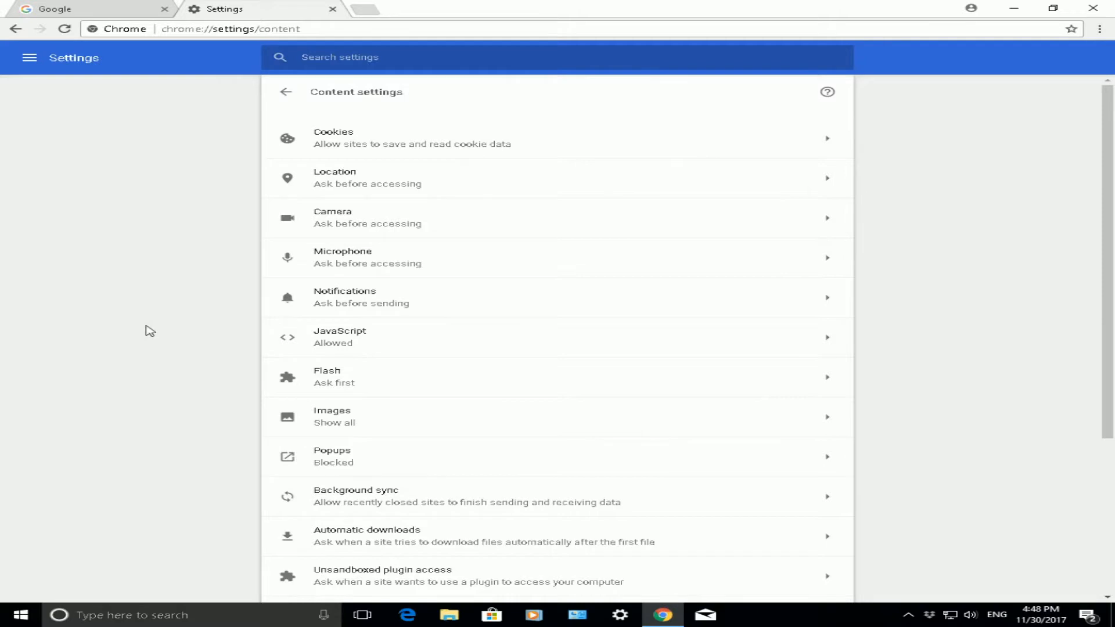
mouse_move(166, 344)
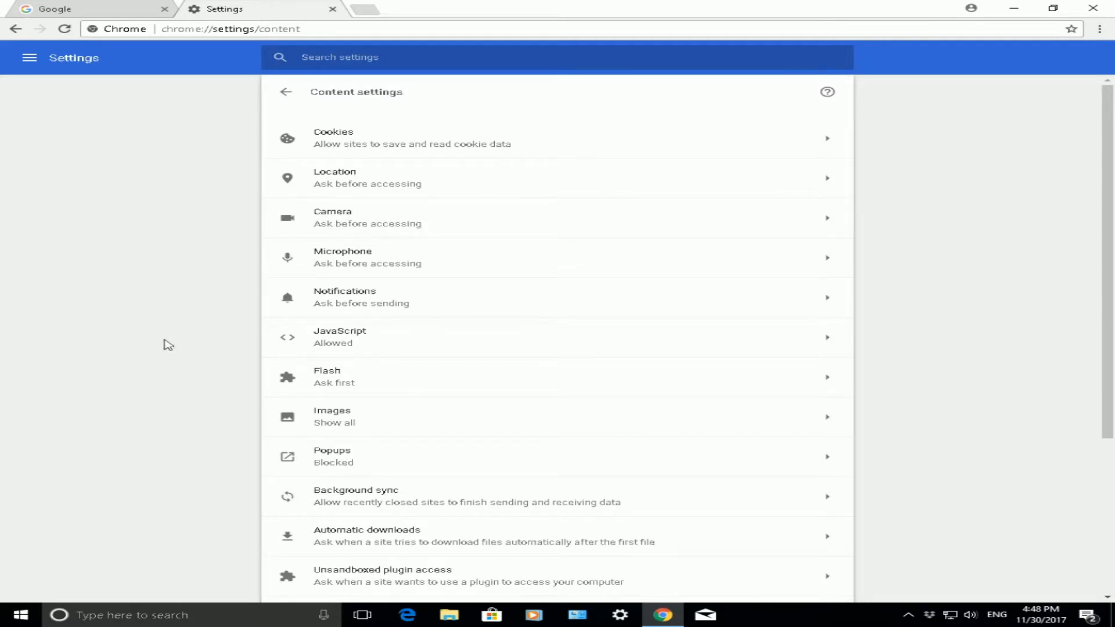
mouse_move(346, 233)
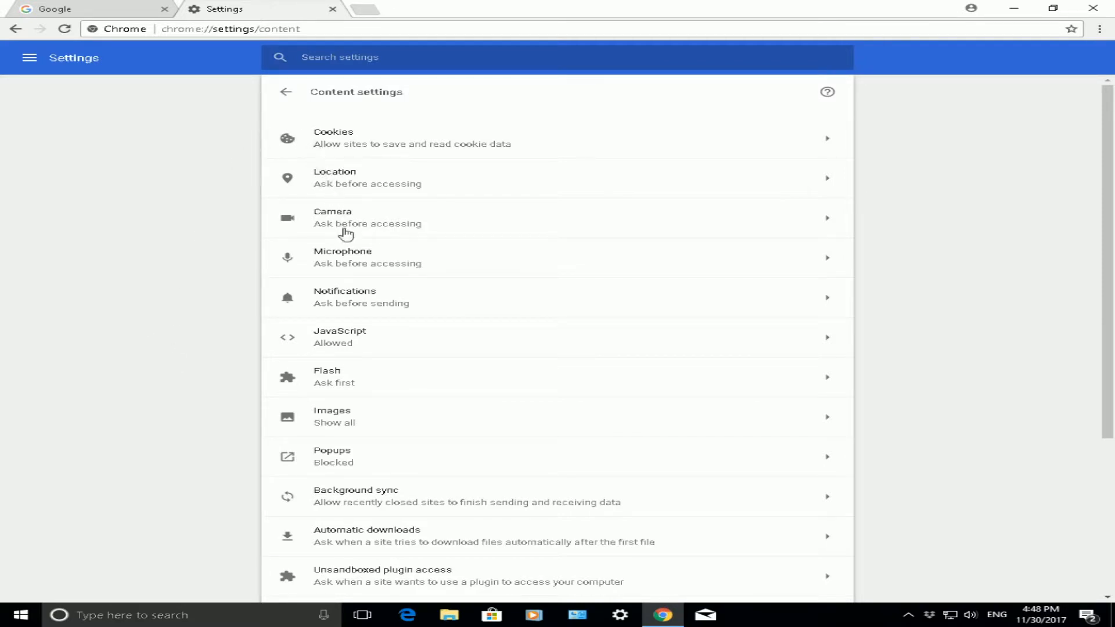
scroll("down", 3)
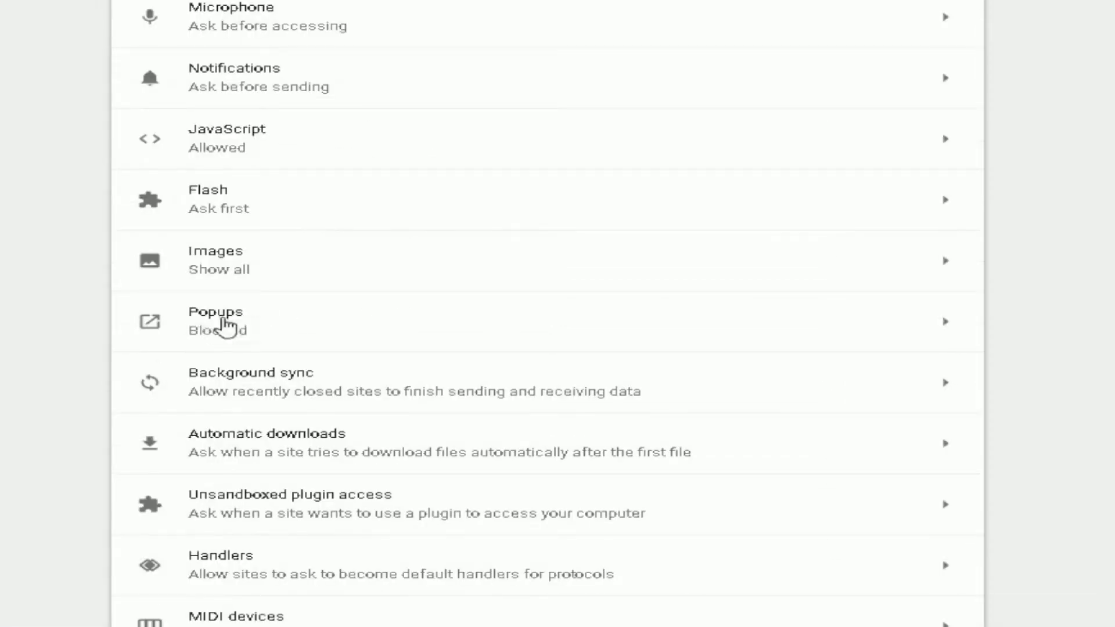
mouse_move(939, 324)
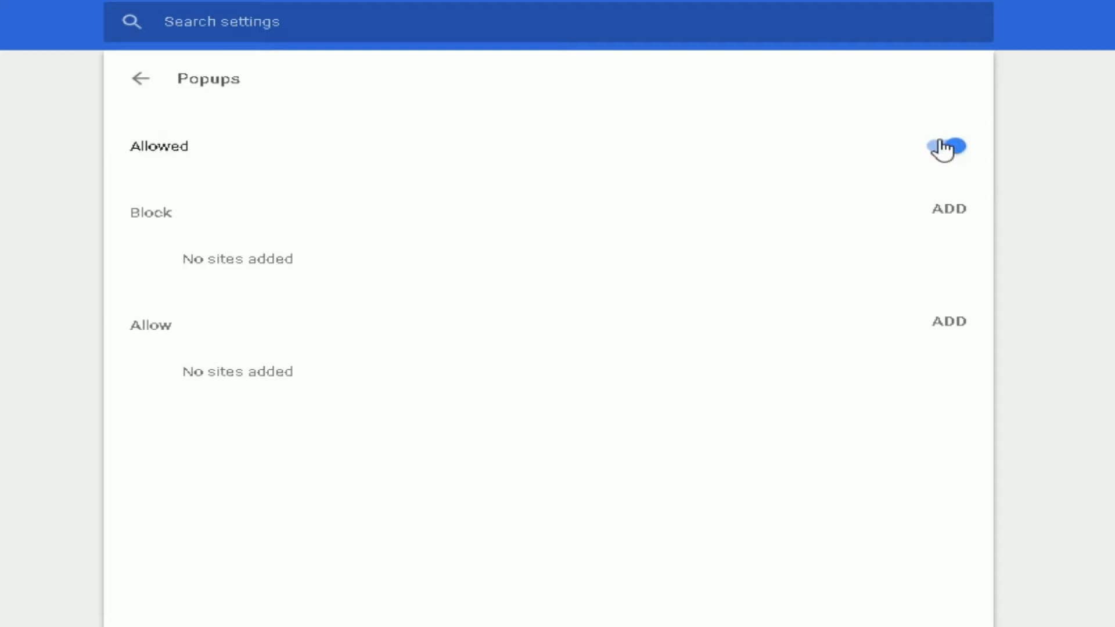
- Switch pop-ups from Allowed to Blocked (recommended)
left_click(948, 148)
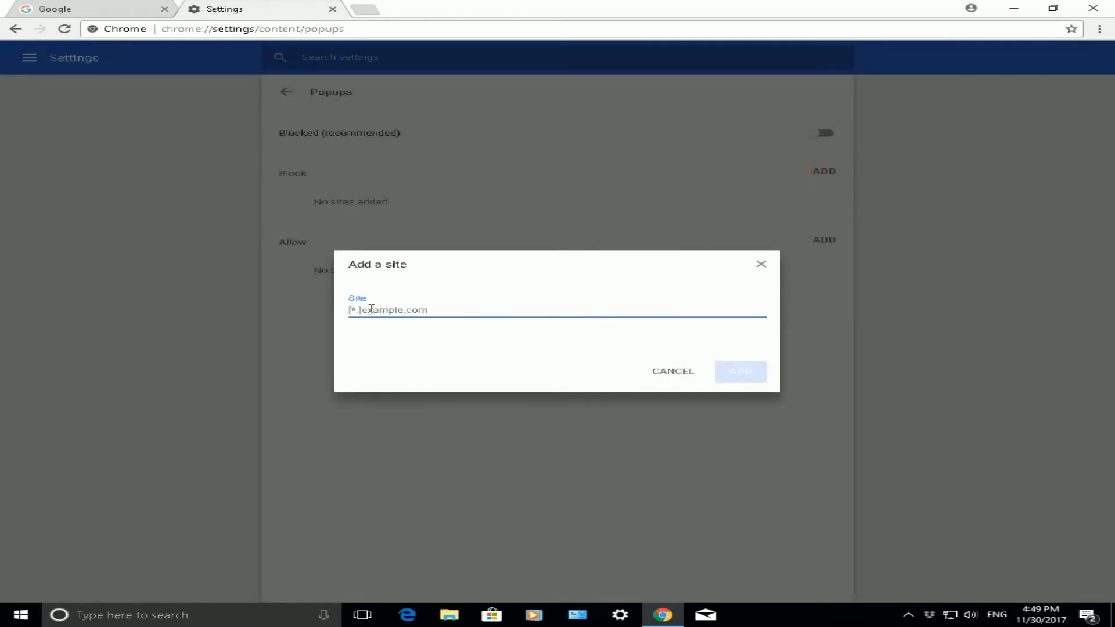
mouse_move(394, 292)
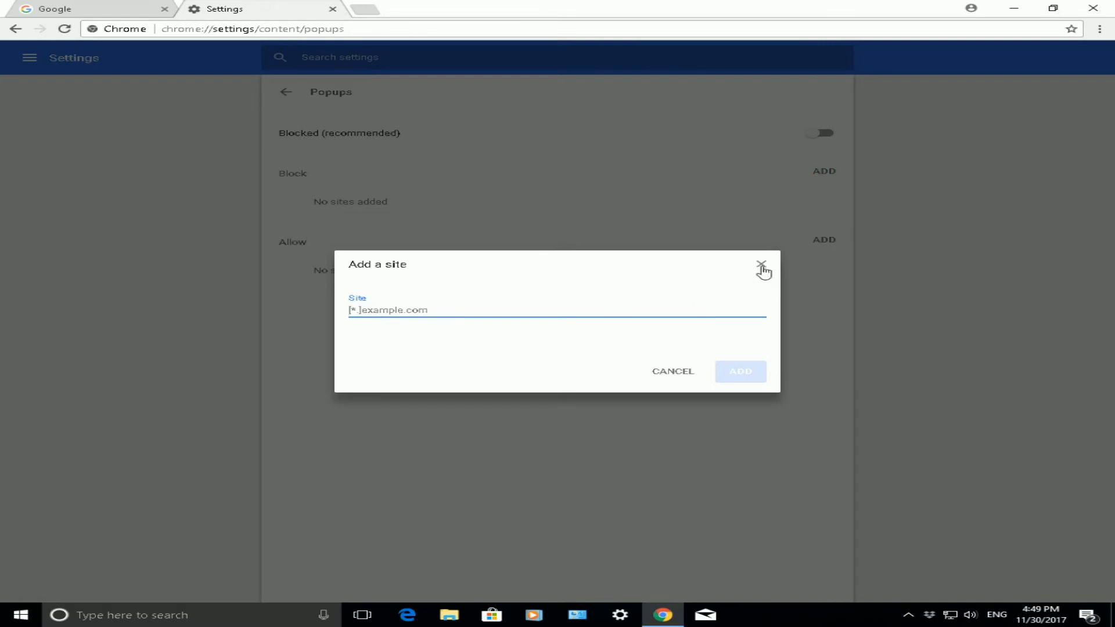
left_click(762, 268)
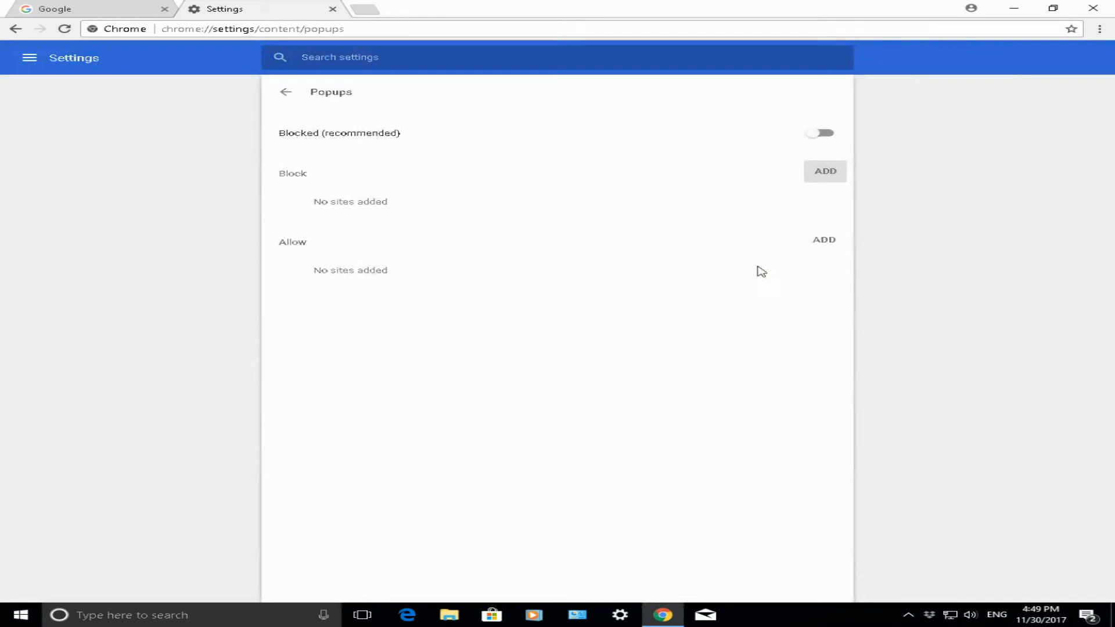
left_click(823, 239)
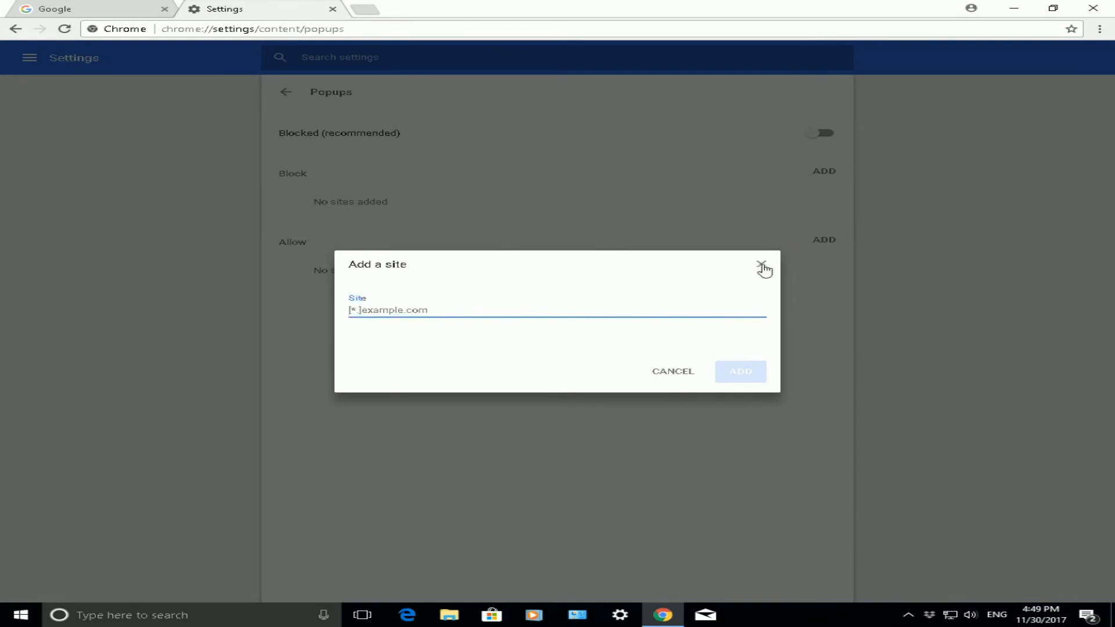
- Dismiss the Add a site dialog, leaving pop-ups blocked with no exceptions
left_click(764, 268)
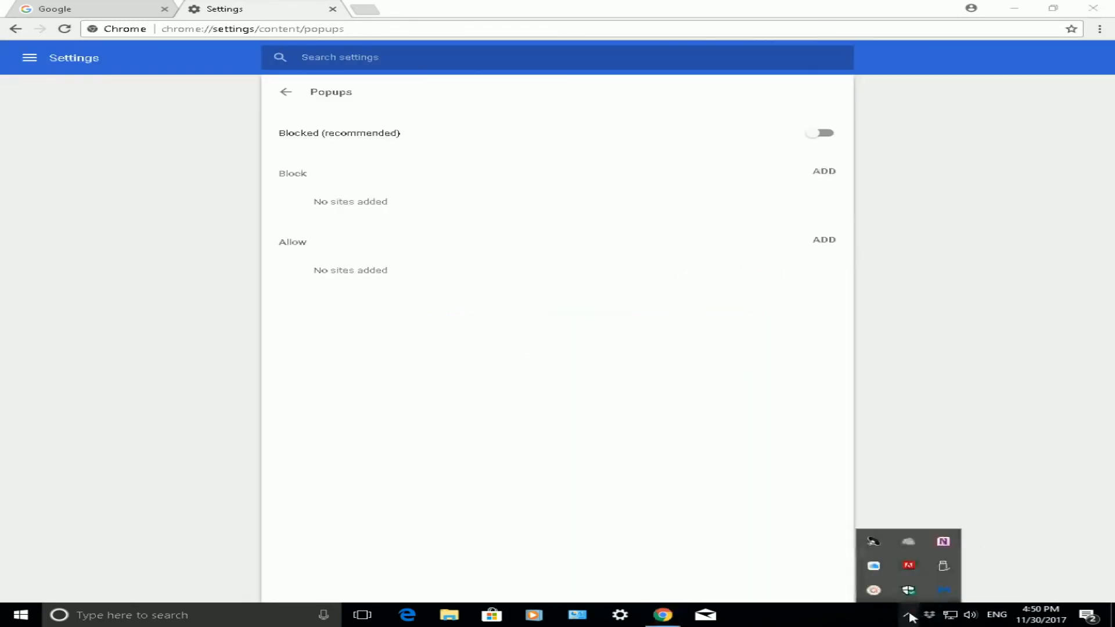
mouse_move(994, 581)
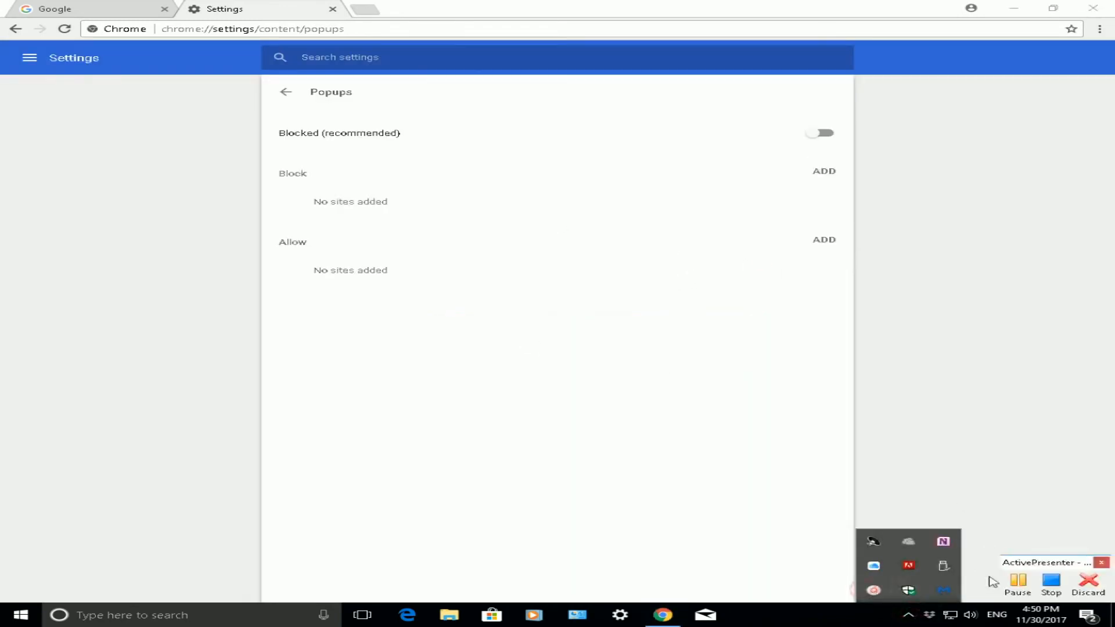
mouse_move(1032, 574)
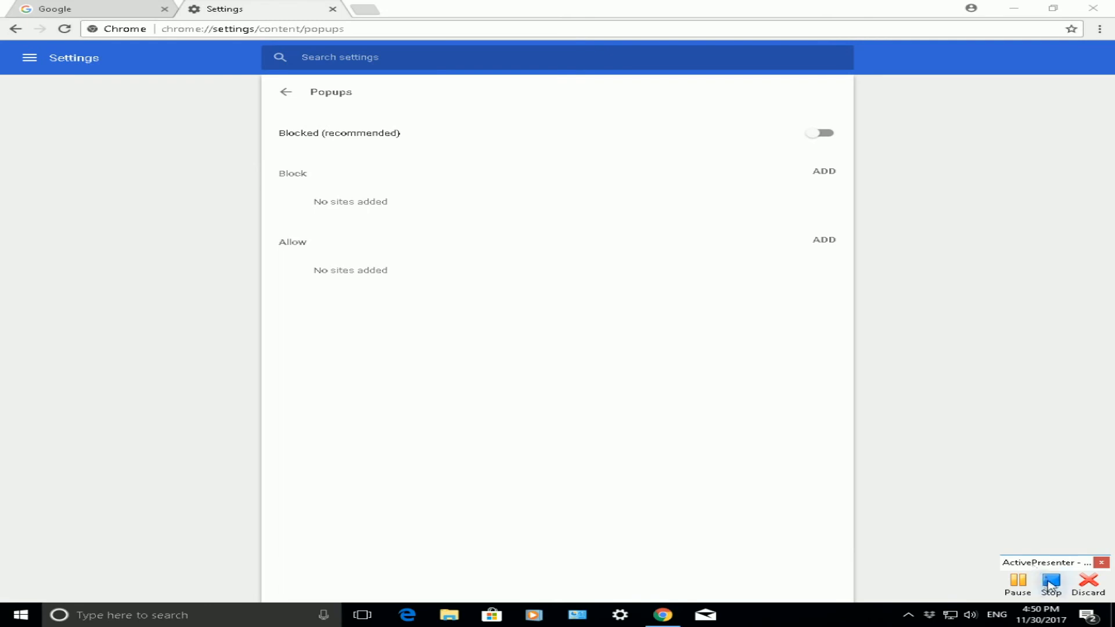
mouse_move(1051, 585)
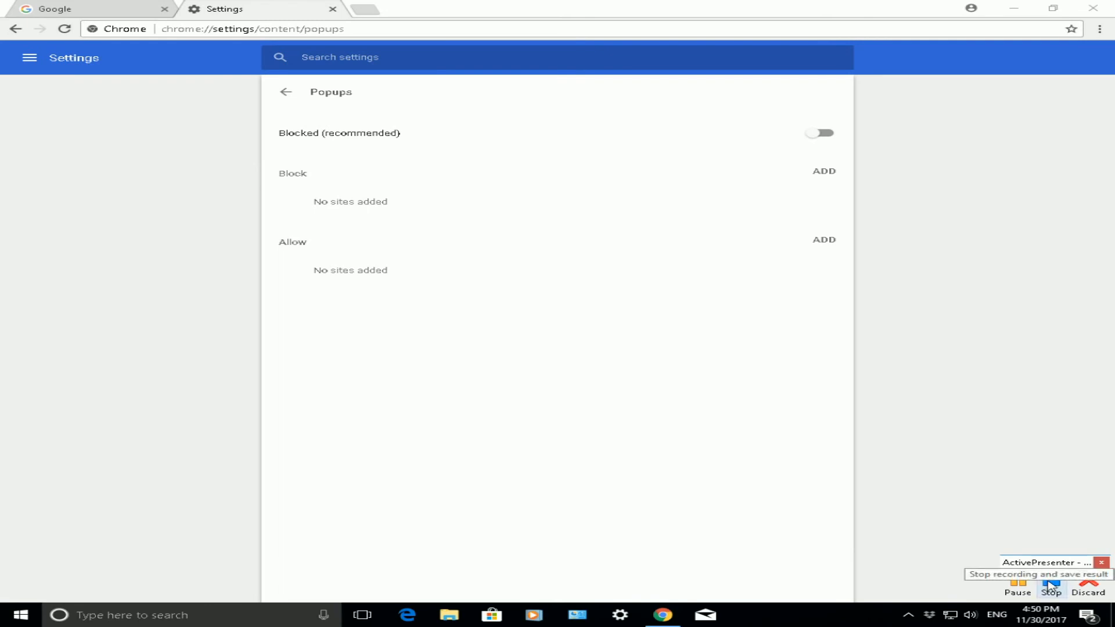